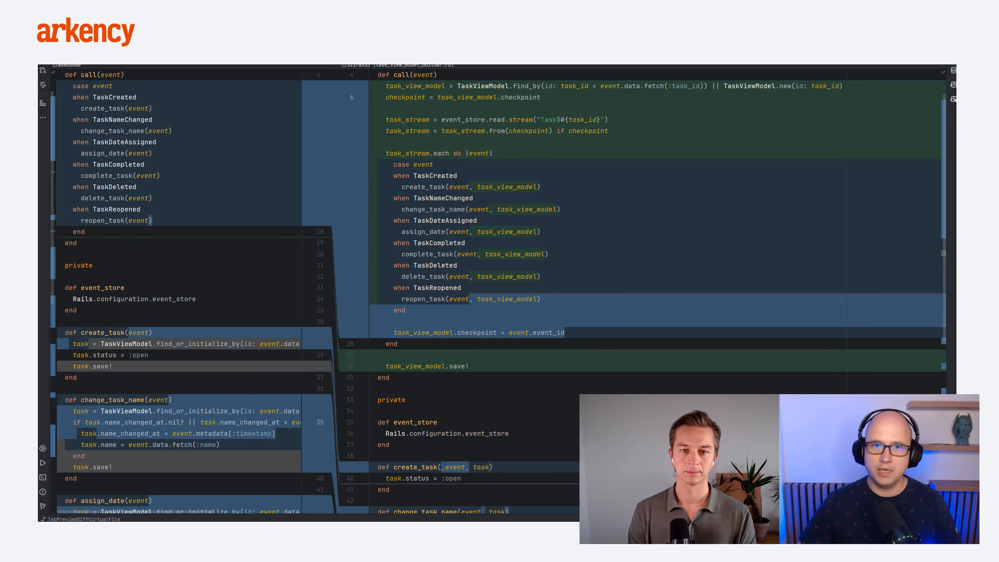
Step: Scroll through TaskViewModelBuilder's call method with its debug prints for sleep flag, stream ids and save result
scroll(down, 3)
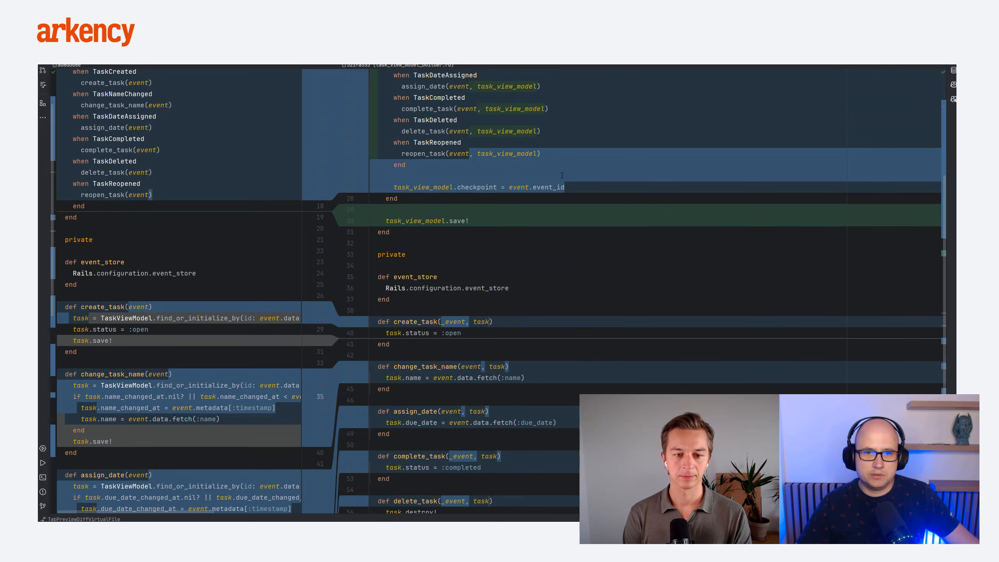
scroll(down, 3)
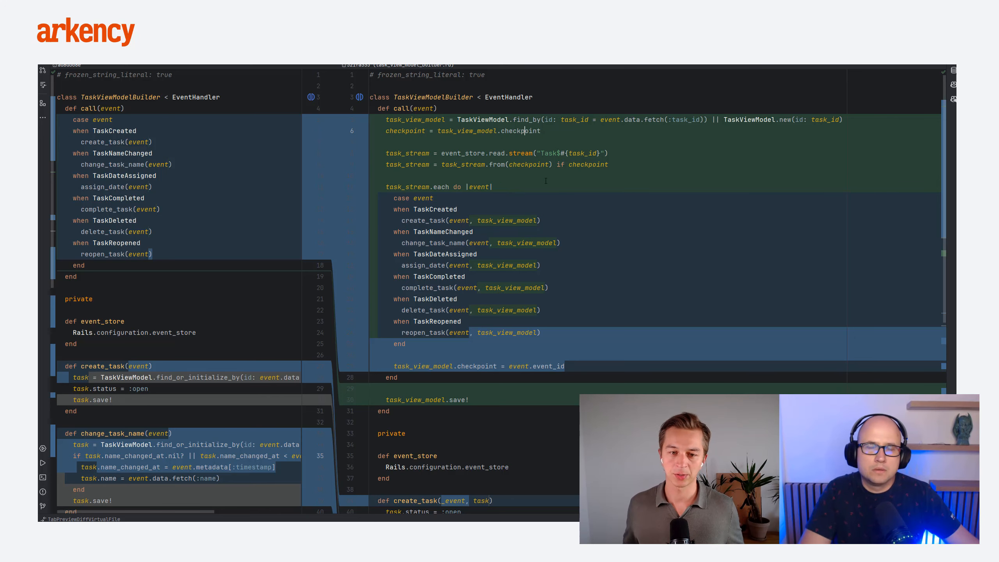
mouse_move(535, 202)
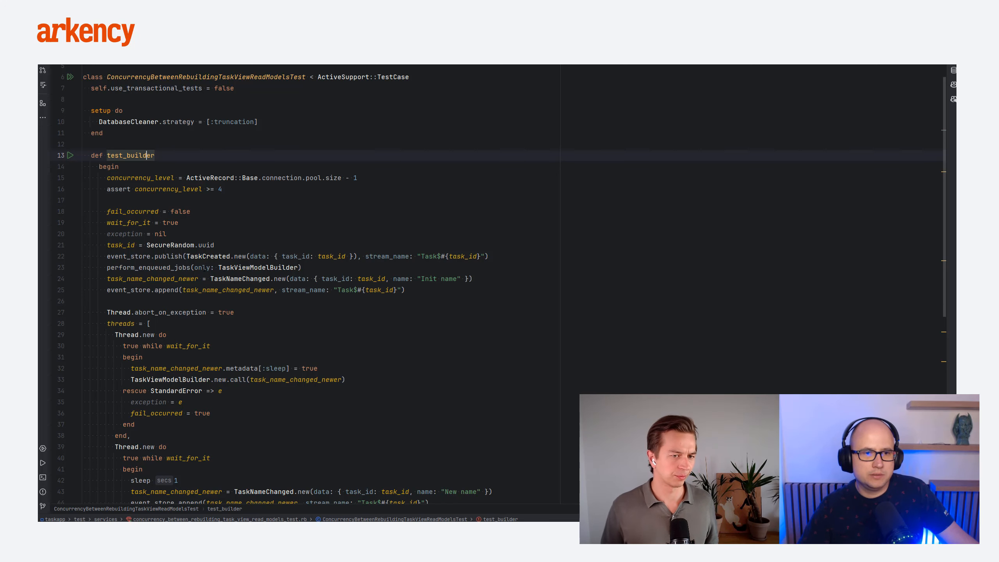
scroll(down, 3)
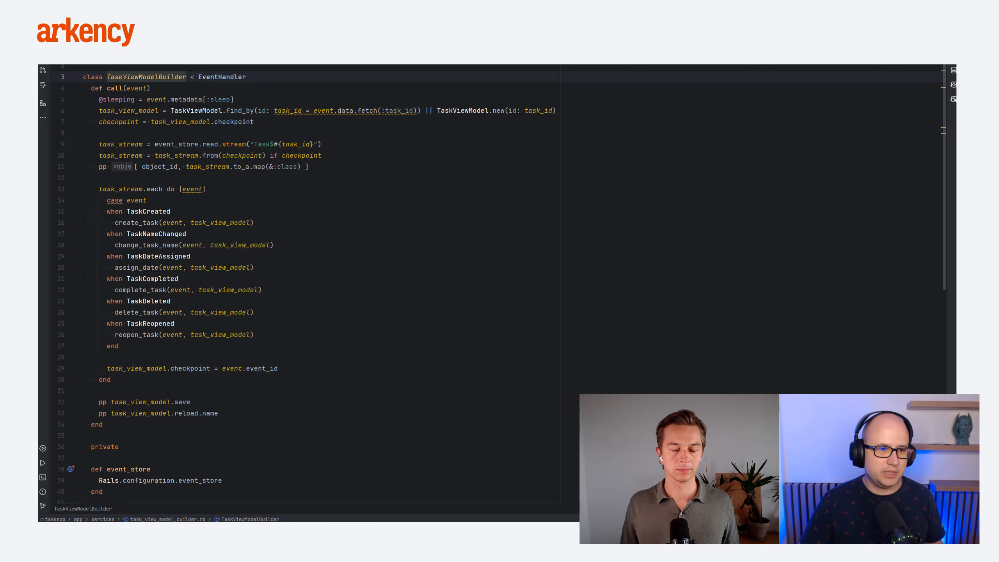
Step: Scroll to the two threads in test_builder that publish name changes and call TaskViewModelBuilder
scroll(down, 3)
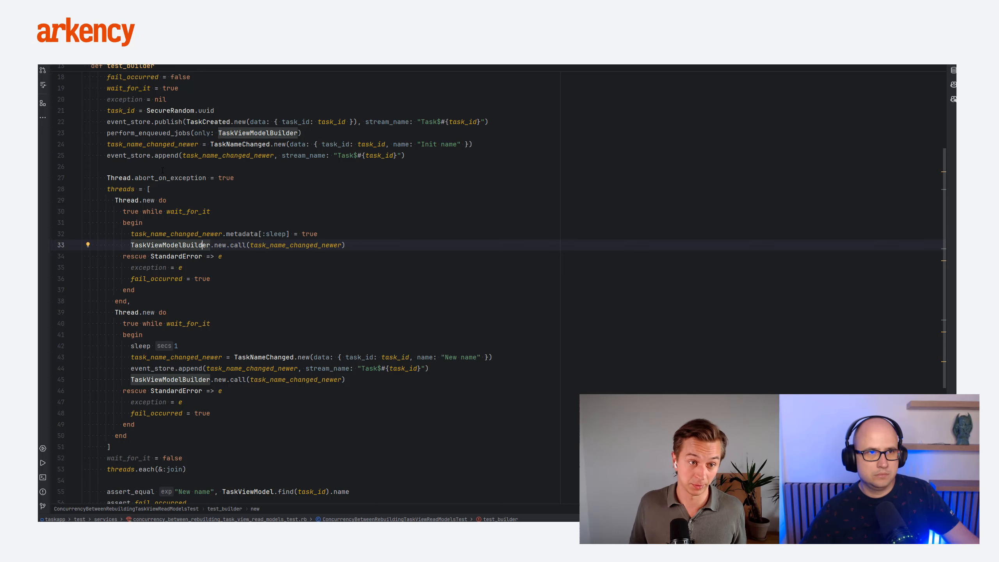
Step: Run test_builder from its context menu; it fails expecting "New name" but got "Init name"
right_click(127, 122)
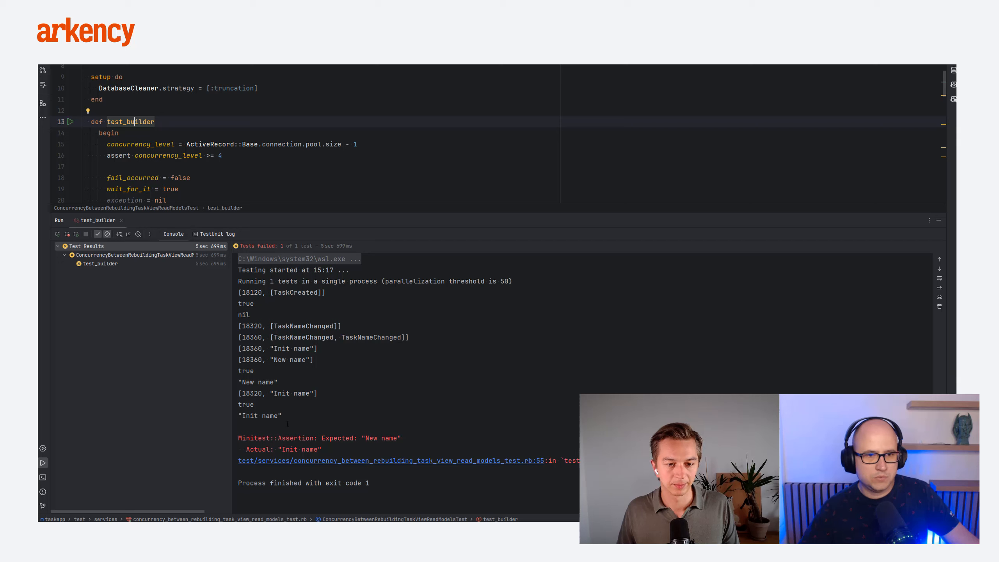
double_click(249, 393)
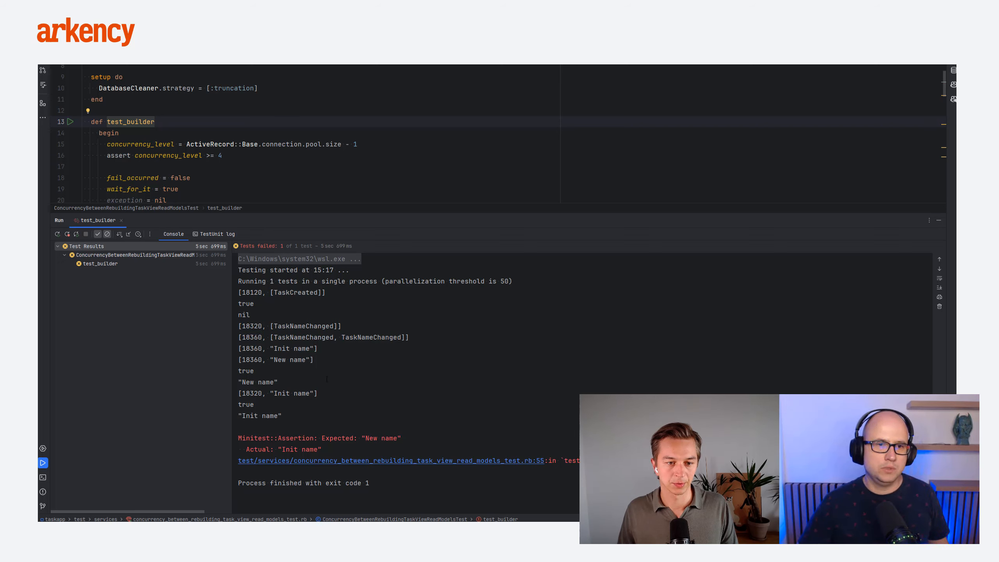
double_click(302, 325)
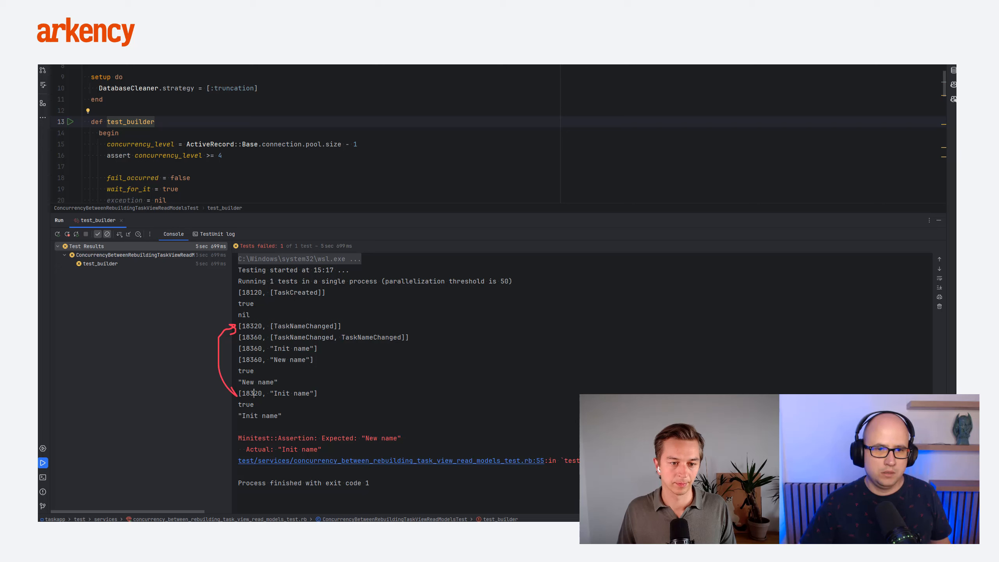
double_click(250, 393)
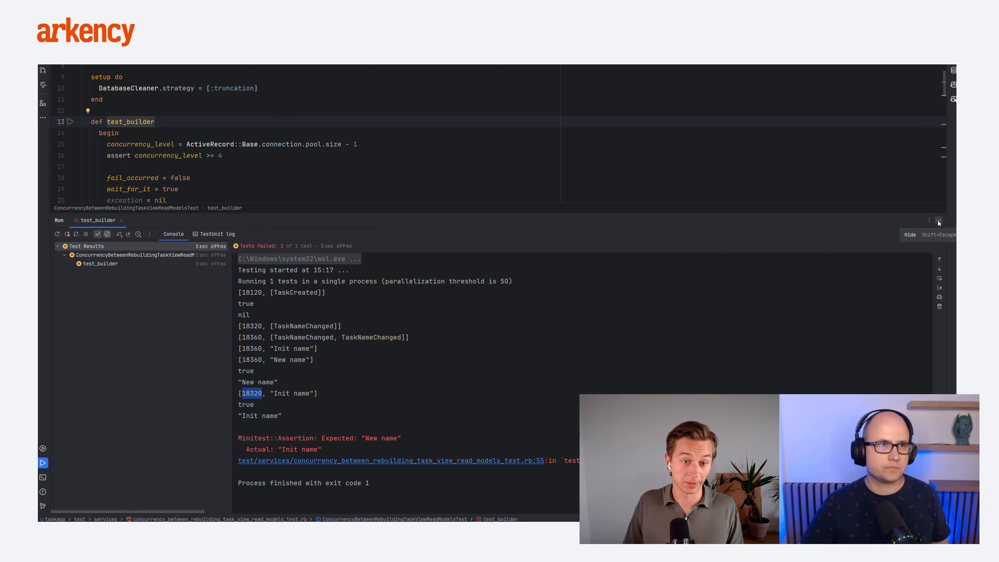
Step: Hide the failing run output and check out the abcdf branch from the Git branches popup
click(909, 234)
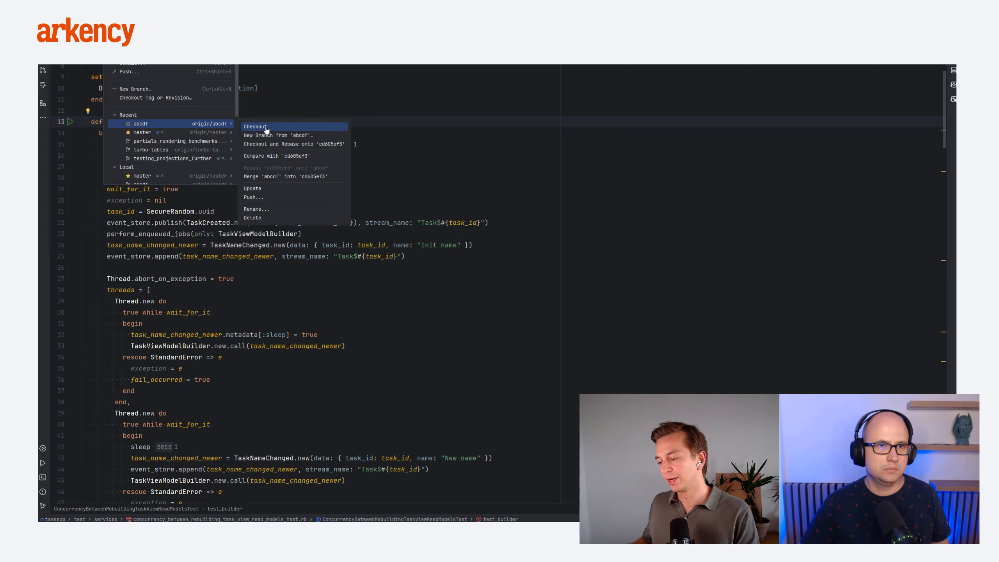
click(255, 127)
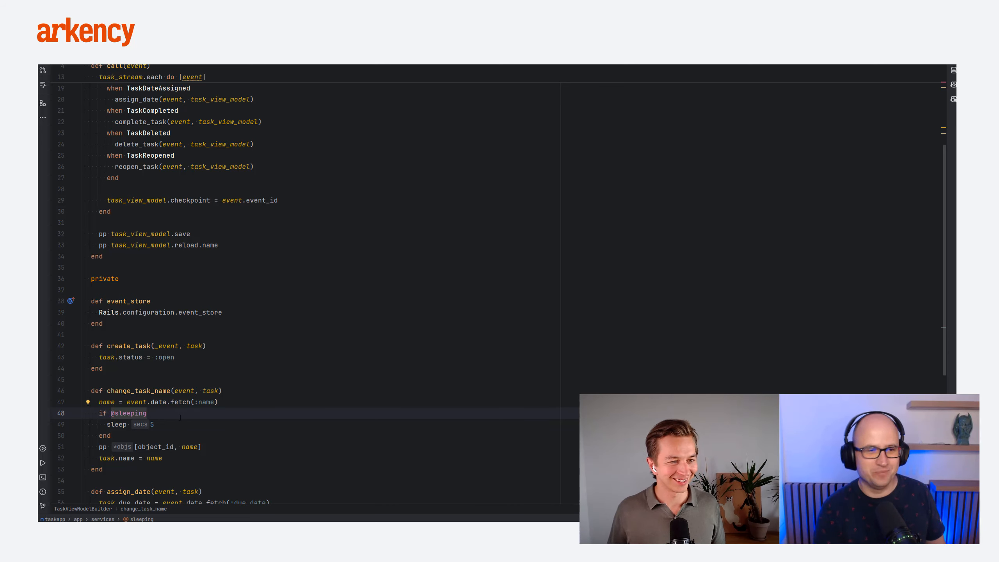
mouse_move(161, 78)
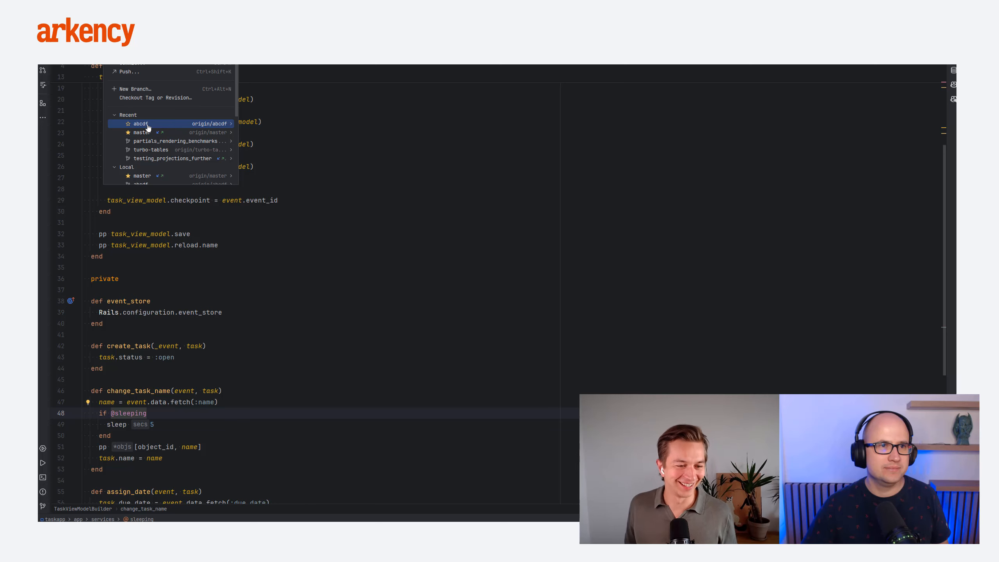
Step: Select the abcdf branch in the branches popup to show its actions
click(141, 123)
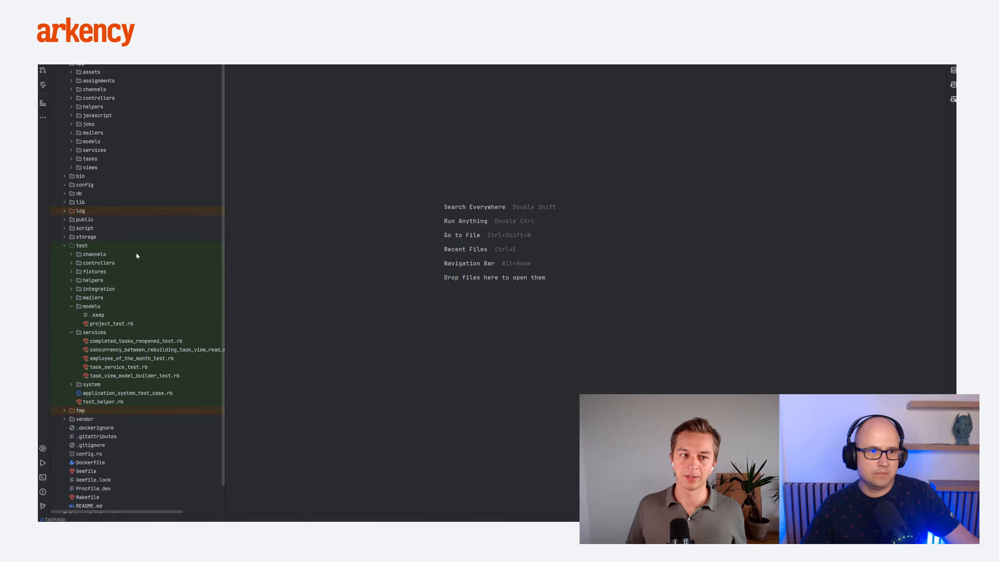
Step: Open the concurrency test and jump to the SlowTaskViewModelBuilder declaration used by the first thread
double_click(156, 348)
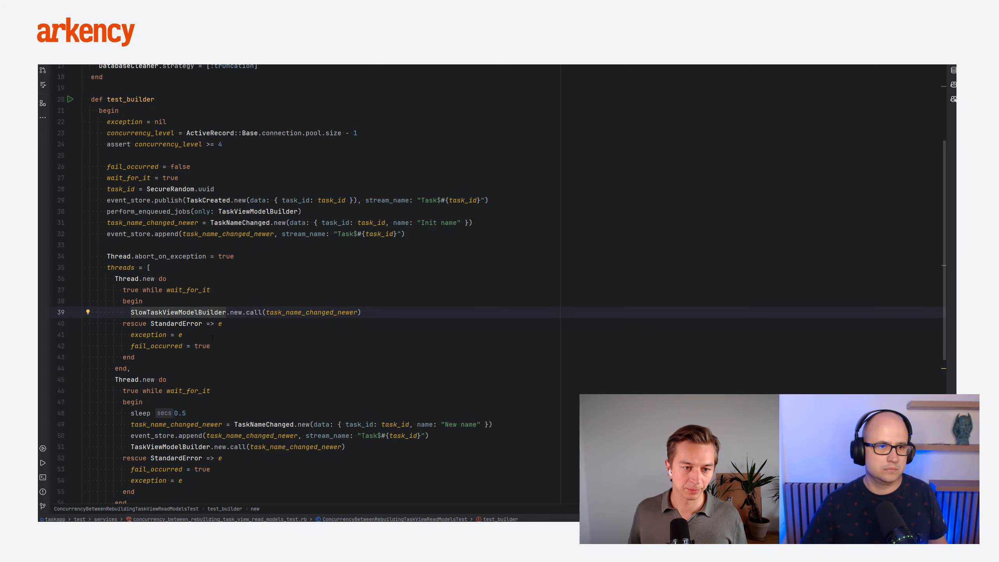
mouse_move(179, 312)
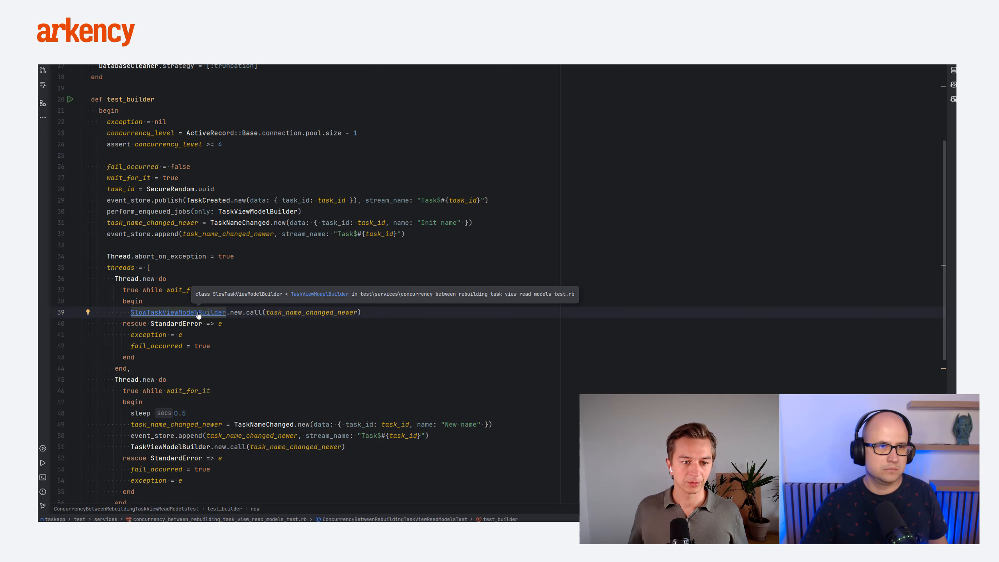
click(178, 311)
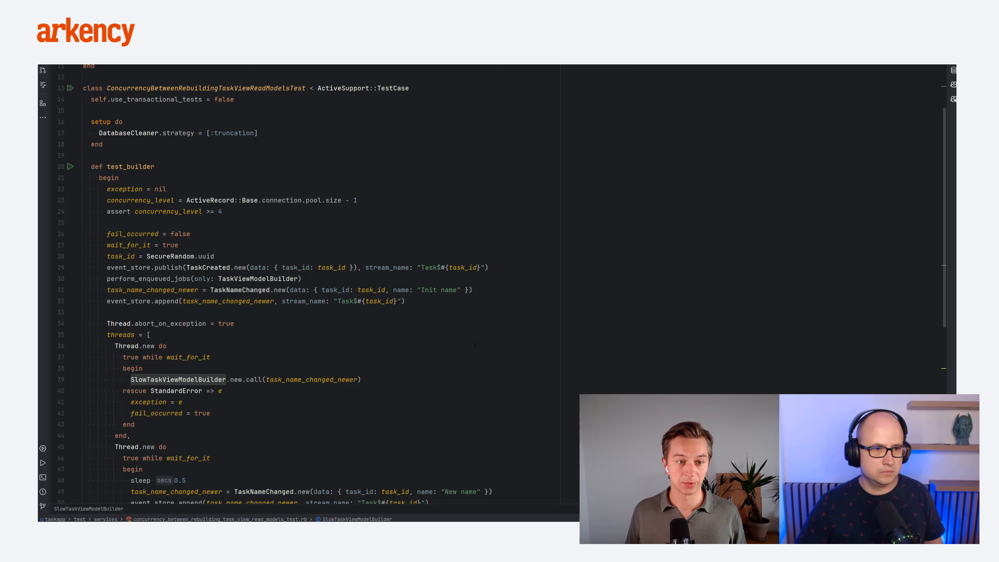
Step: Run test_builder so it passes 1 of 1, then navigate to the TaskViewModelBuilder class
scroll(down, 3)
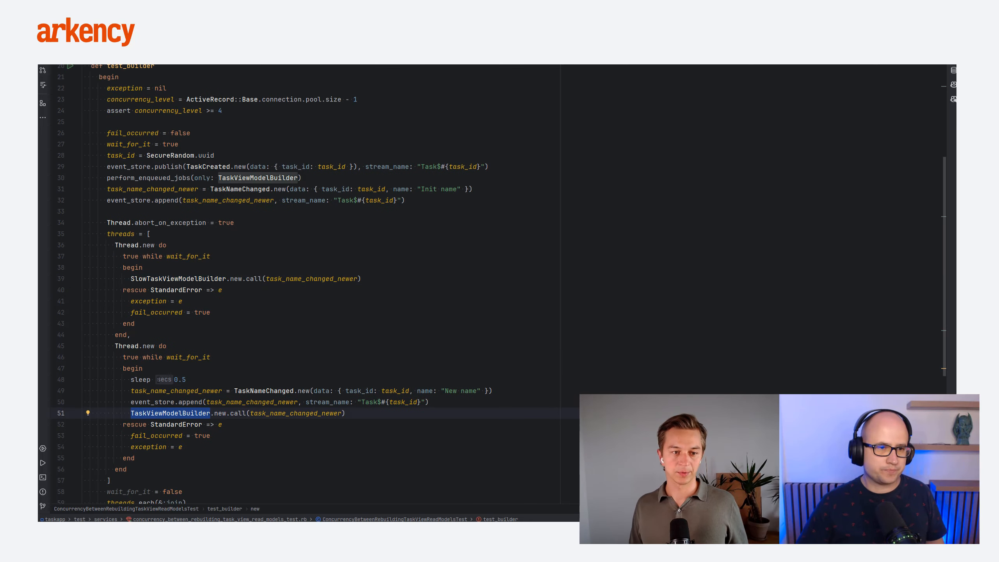
right_click(103, 212)
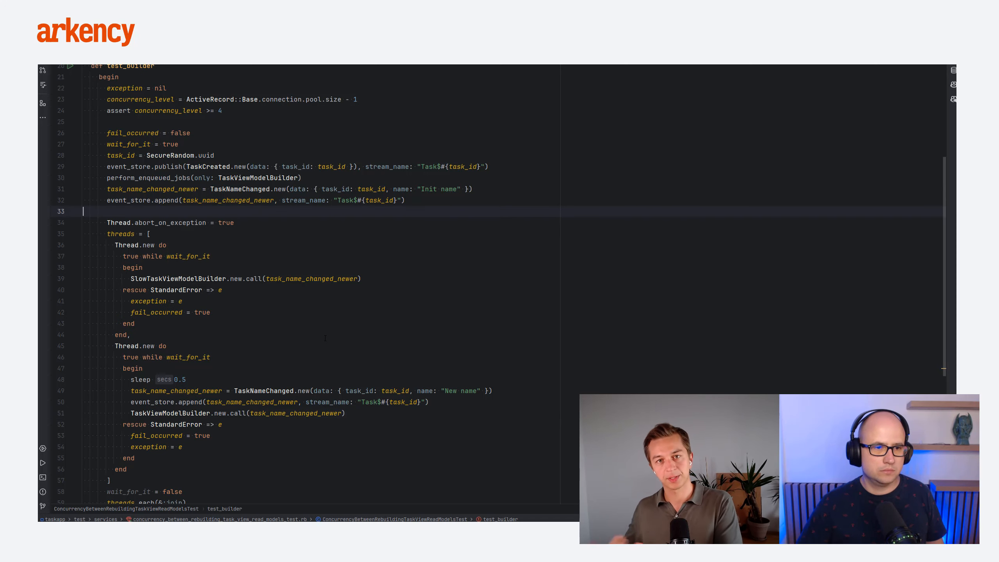
click(42, 462)
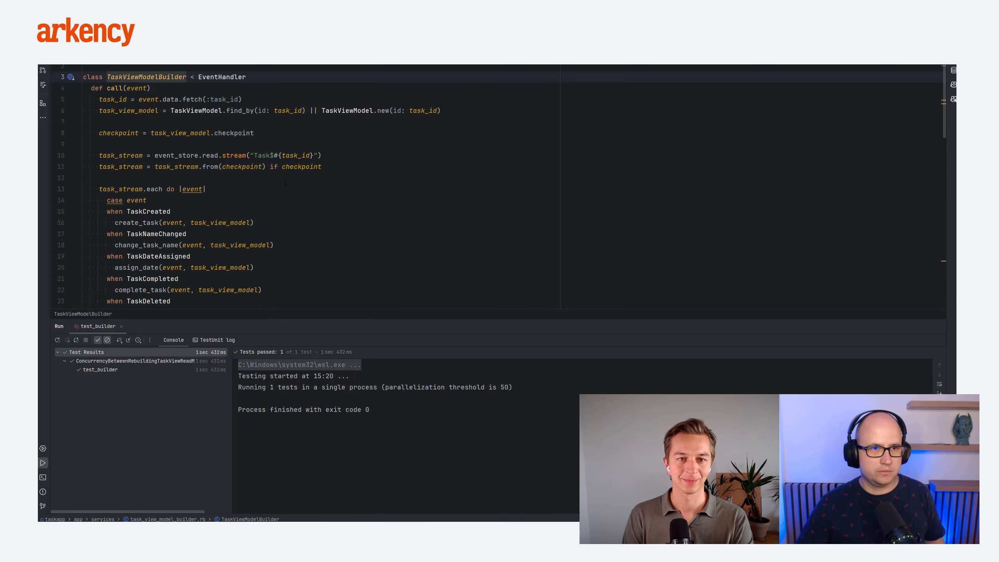
scroll(down, 3)
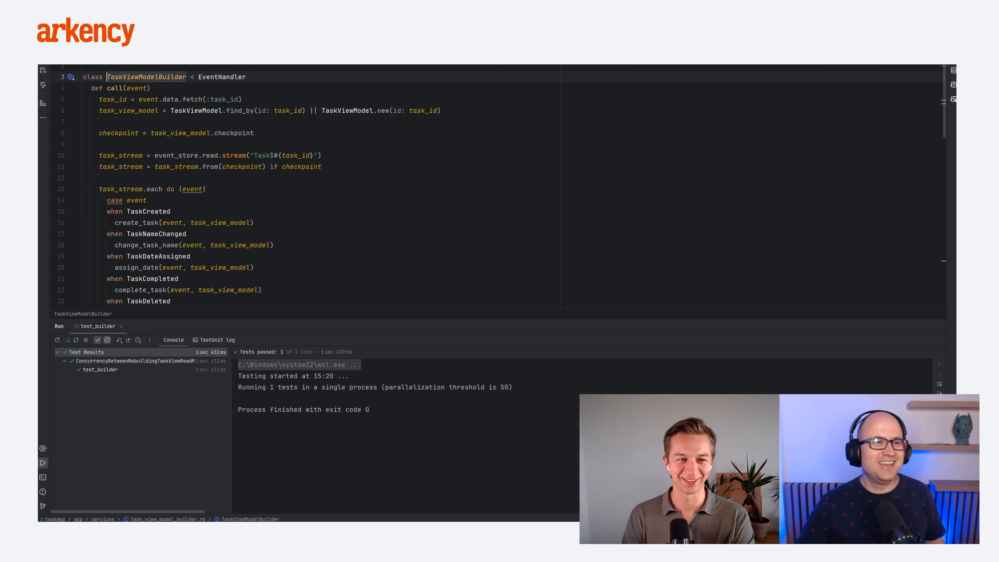
scroll(down, 3)
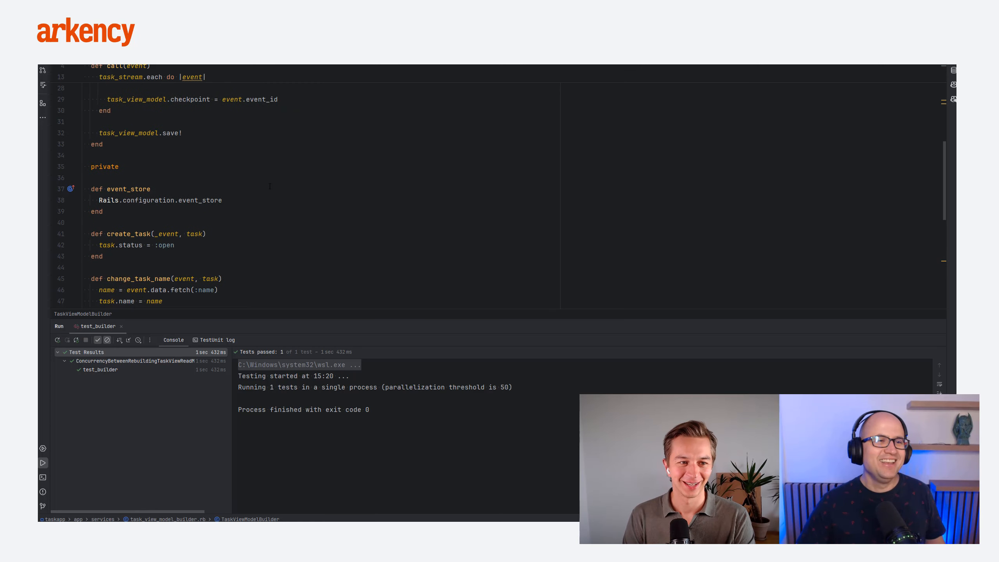
scroll(down, 3)
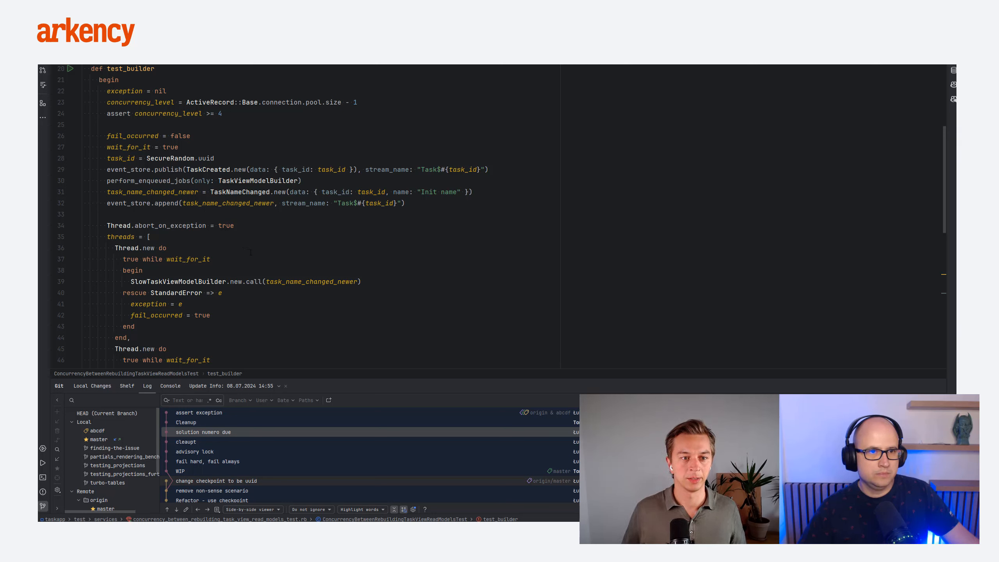
scroll(down, 3)
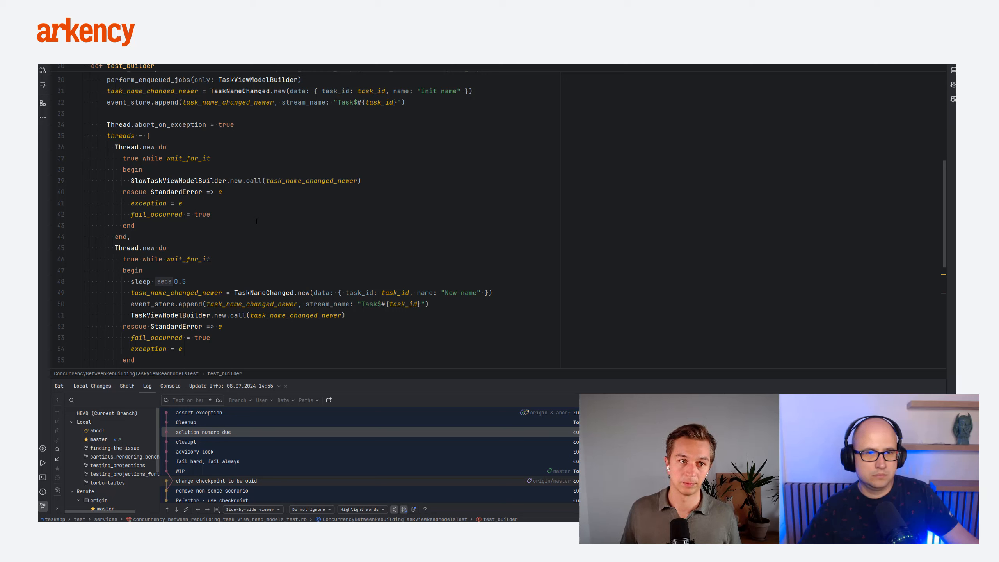
scroll(down, 3)
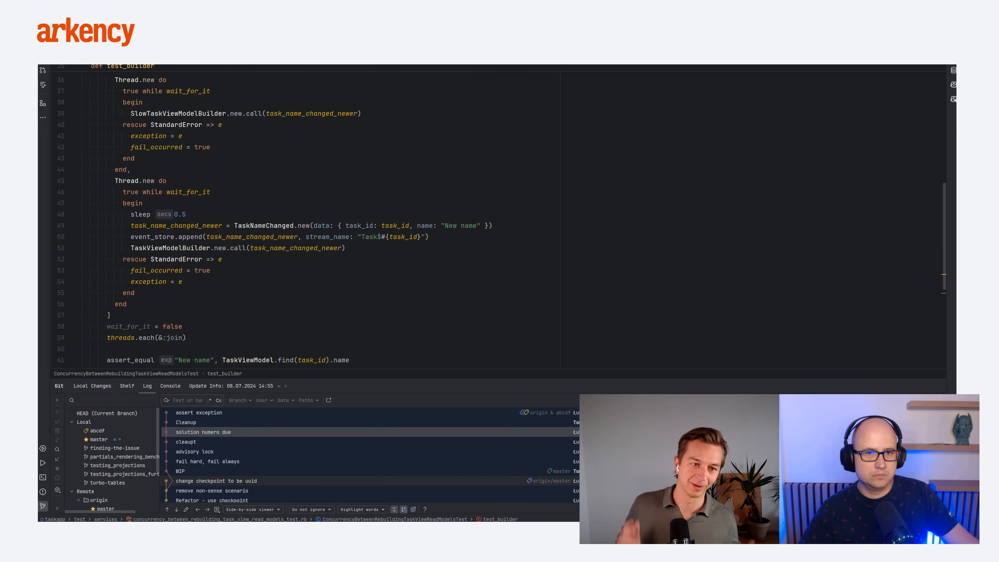